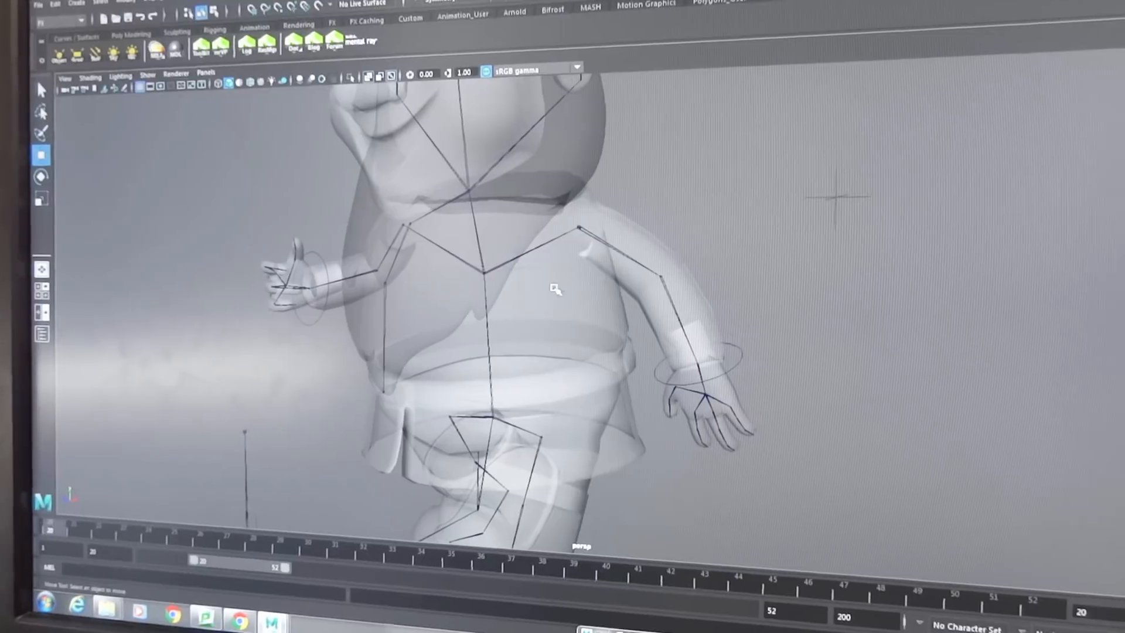
click(560, 237)
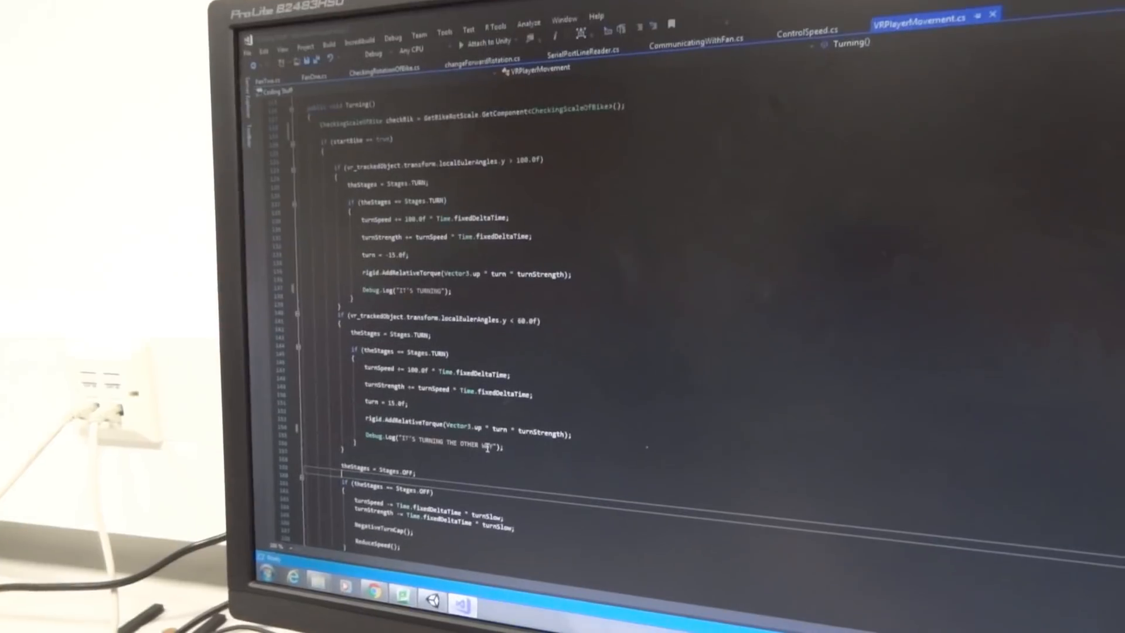
scroll(down, 3)
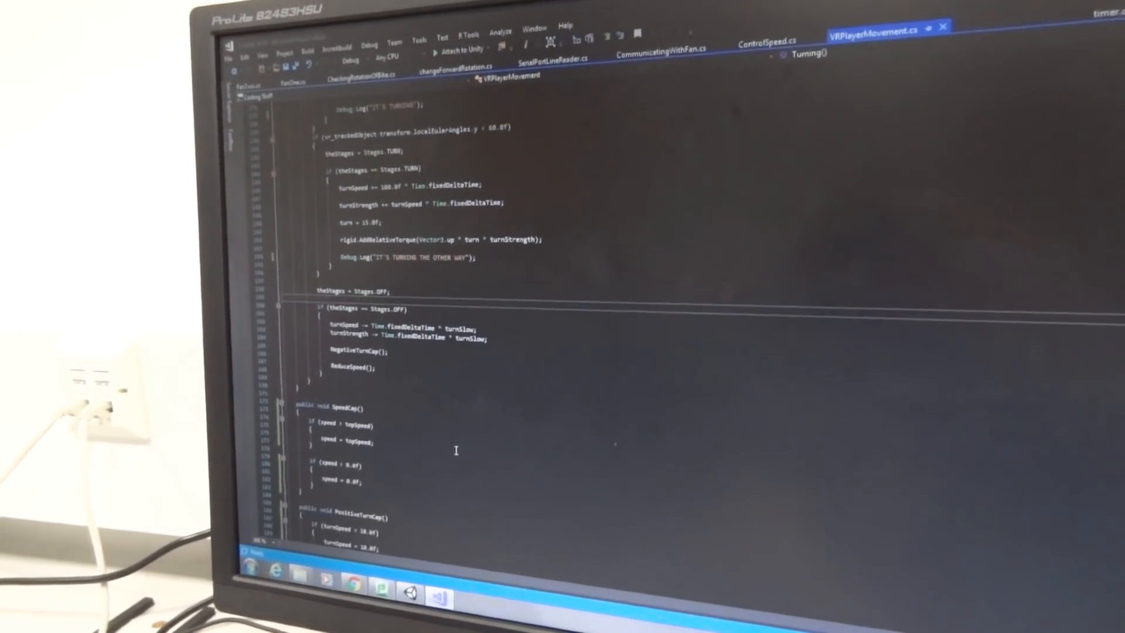